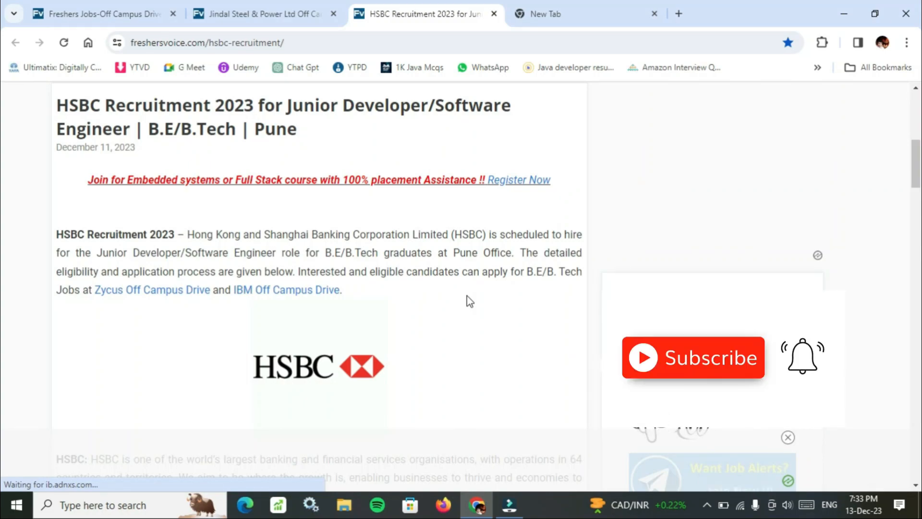
mouse_move(704, 380)
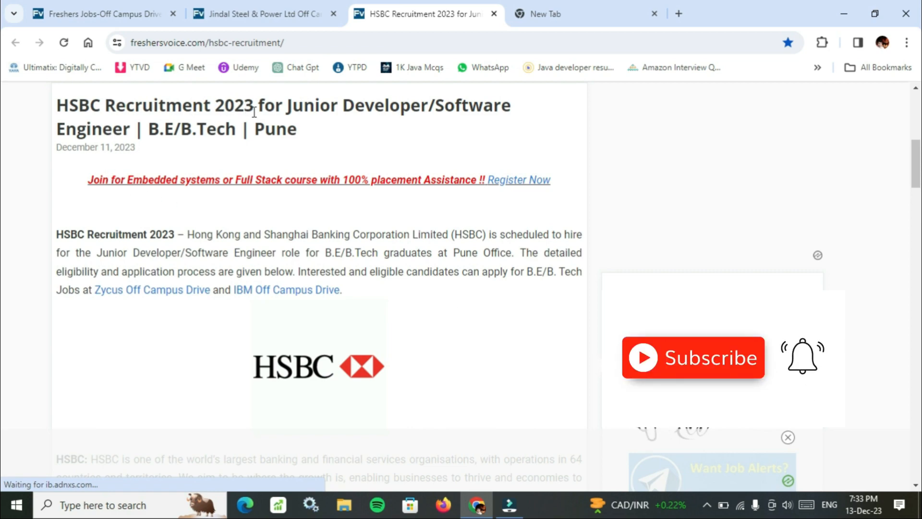
mouse_move(705, 397)
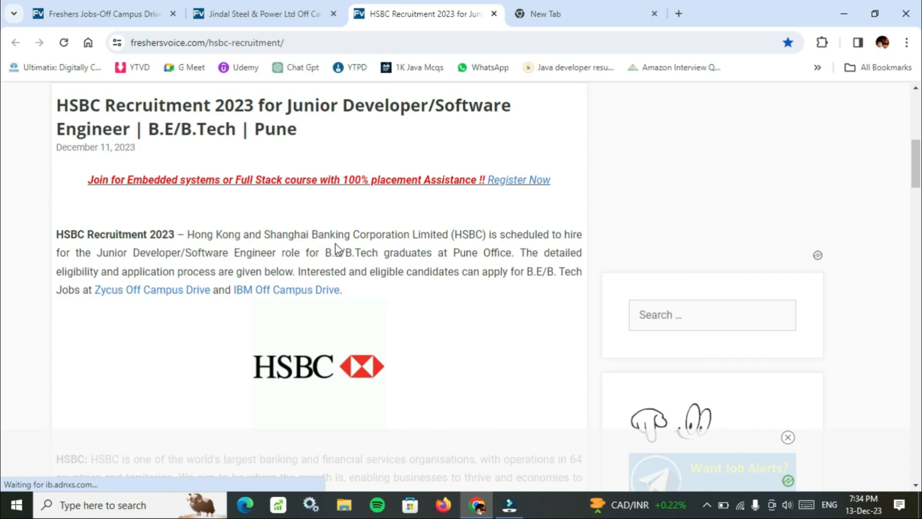
mouse_move(461, 289)
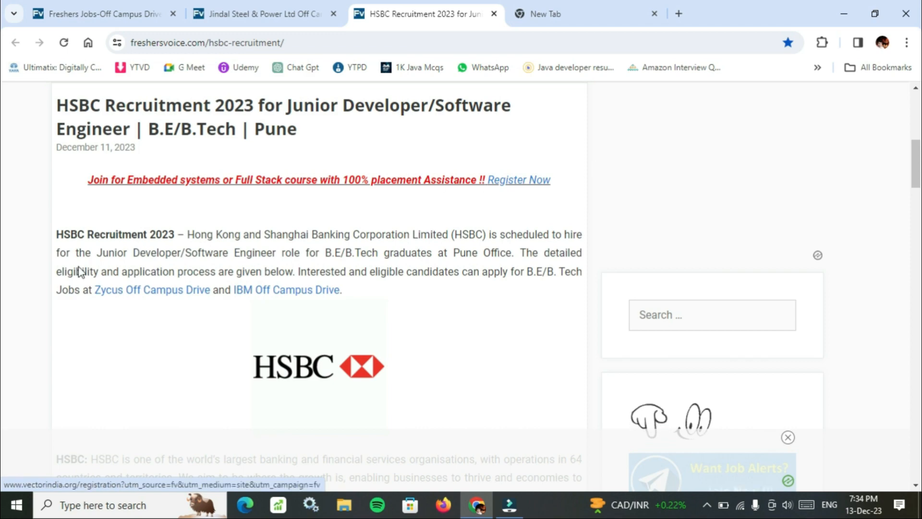
mouse_move(292, 256)
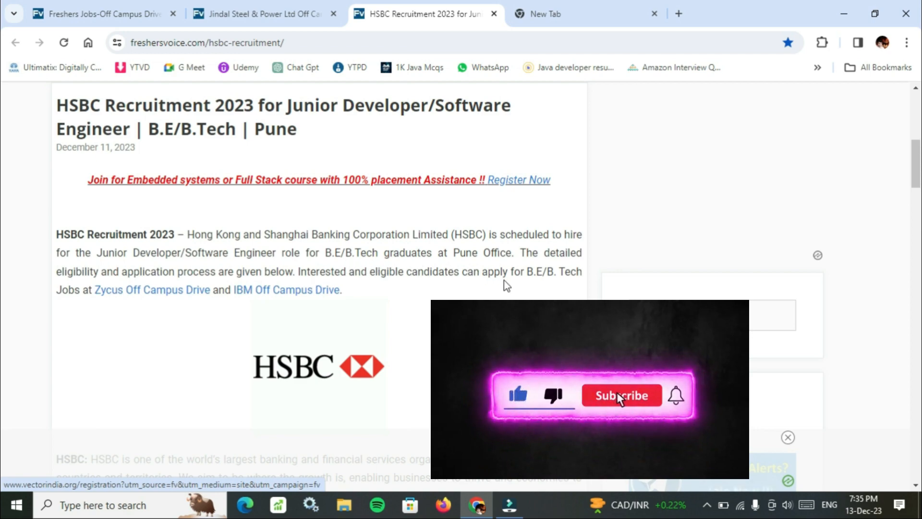
Step: Scroll the HSBC post past the logo to the company overview and Recruitment 2023 Details table
click(621, 396)
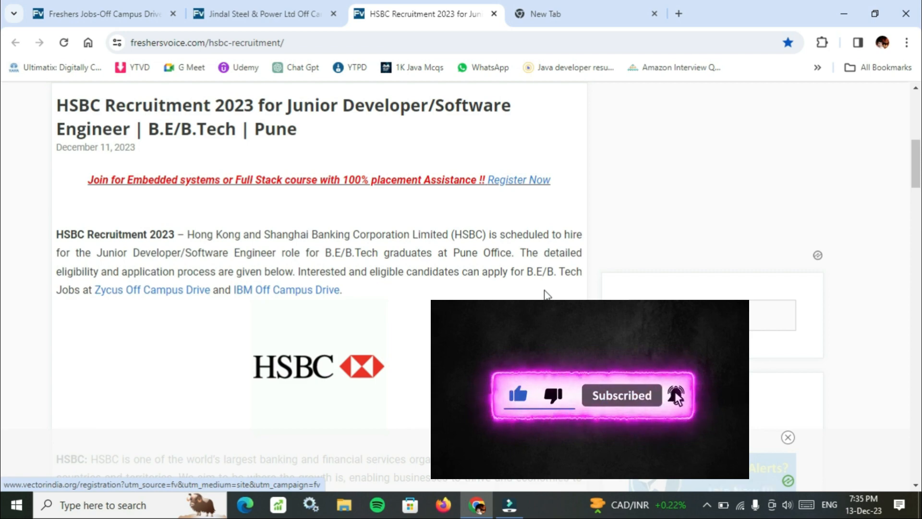
scroll(down, 3)
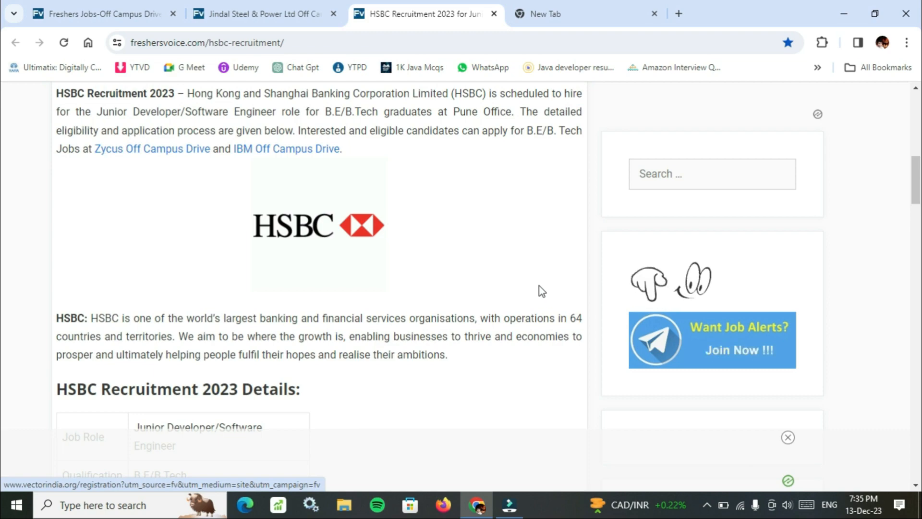
scroll(down, 3)
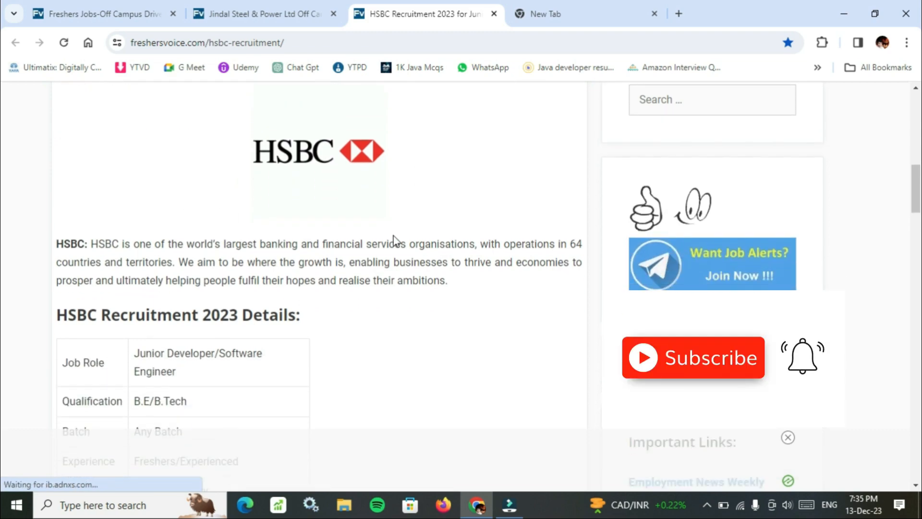
scroll(down, 3)
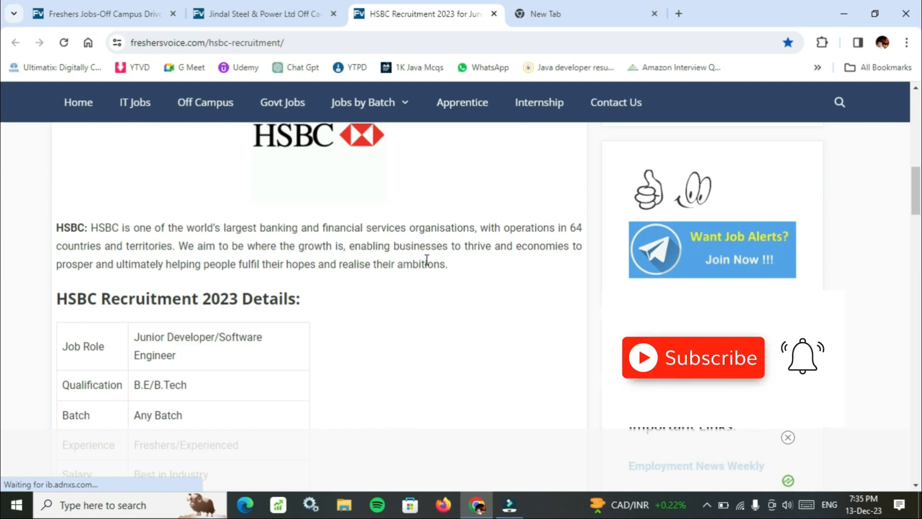
mouse_move(704, 382)
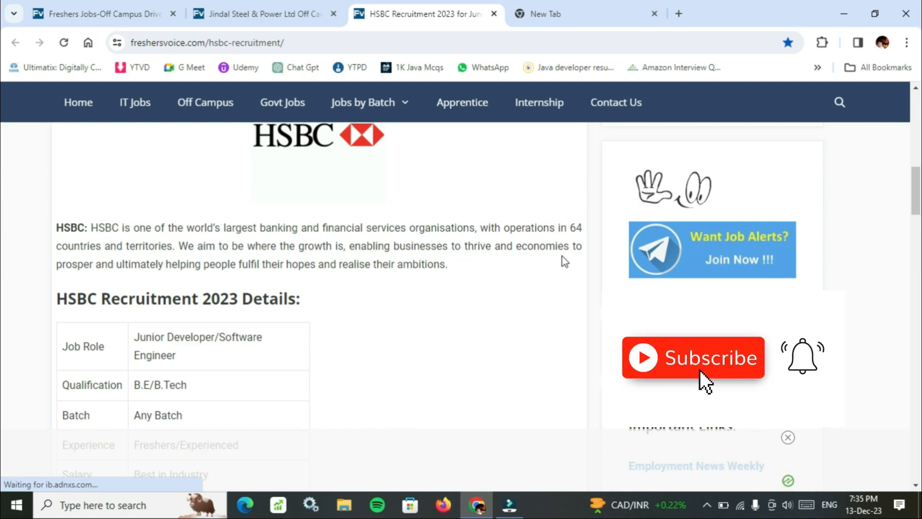
mouse_move(263, 285)
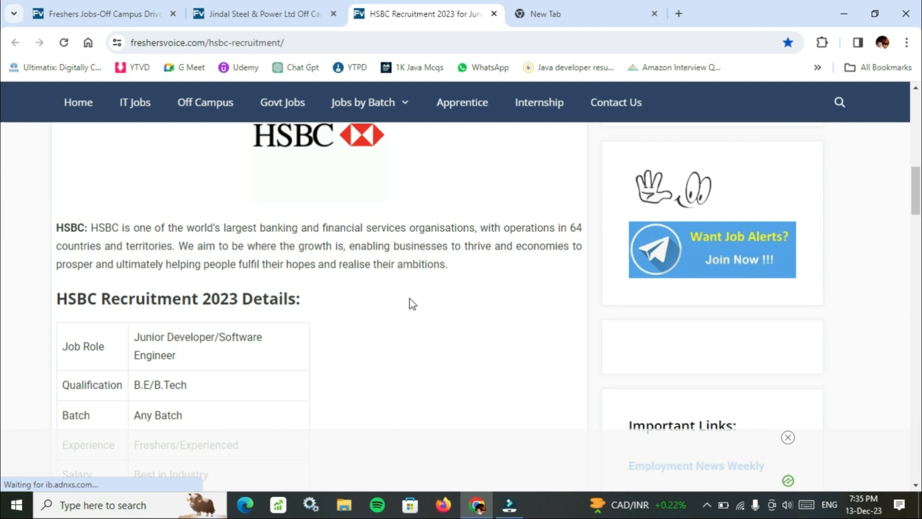
scroll(down, 3)
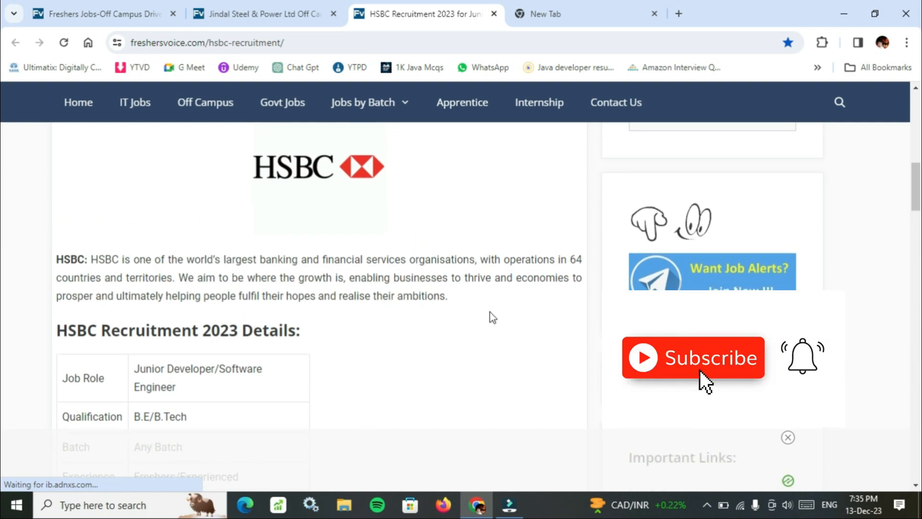
scroll(down, 3)
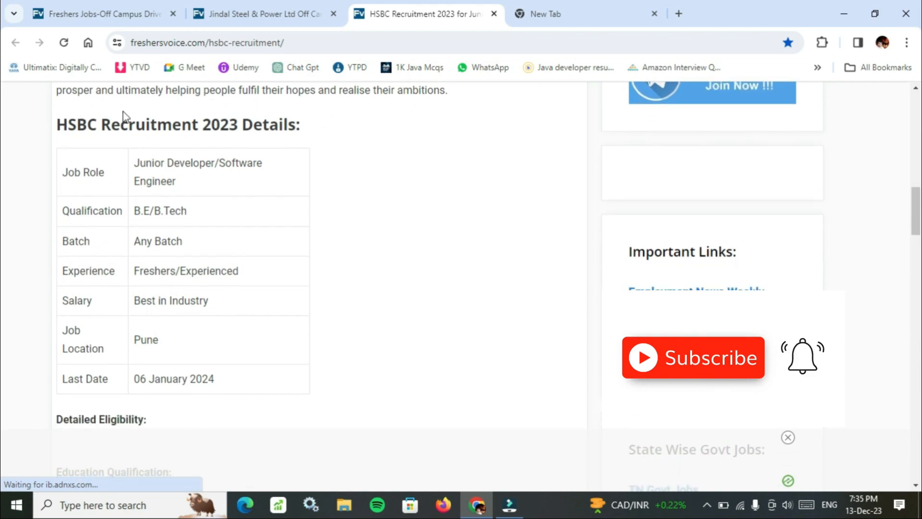
mouse_move(291, 177)
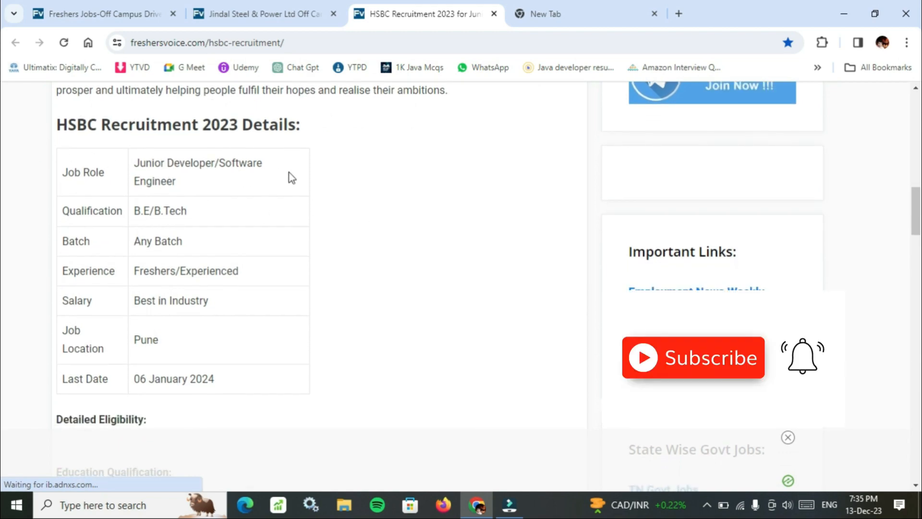
mouse_move(703, 381)
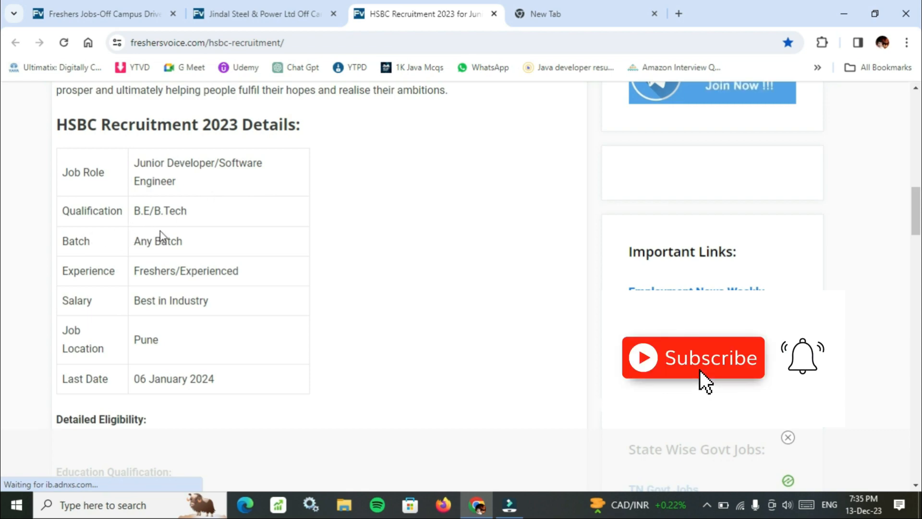
mouse_move(133, 250)
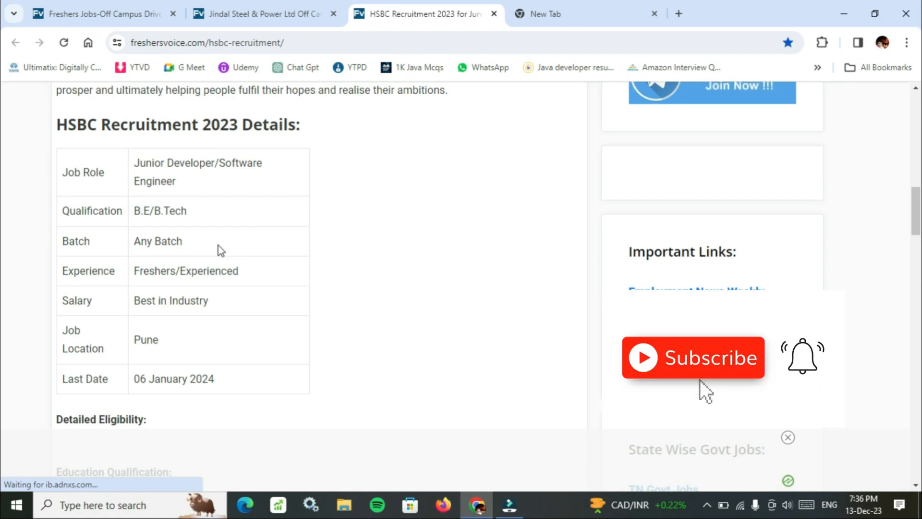
mouse_move(805, 377)
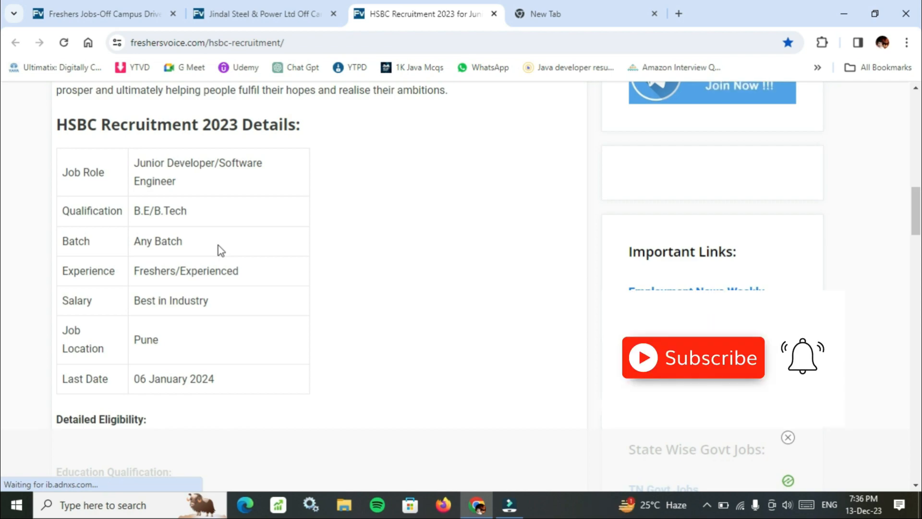
mouse_move(704, 381)
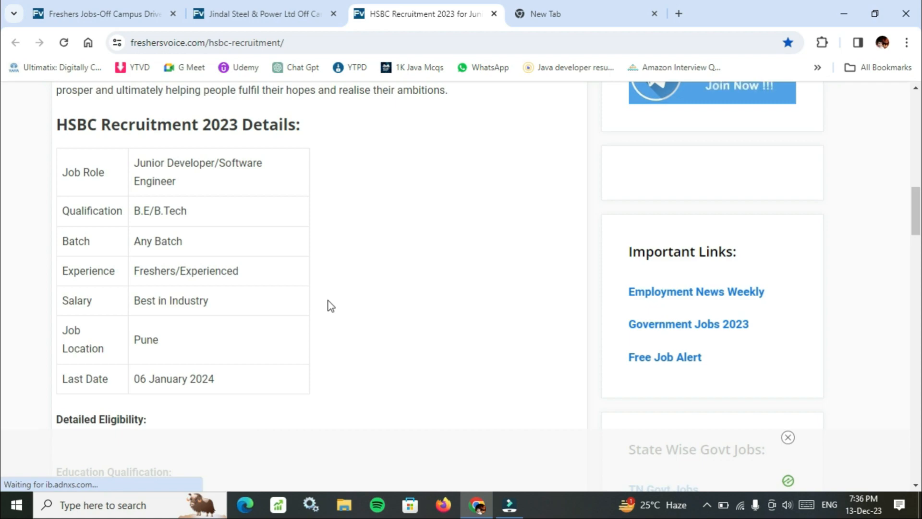
Step: Keep the full details table on screen, from job role to the 06 January 2024 deadline
click(327, 300)
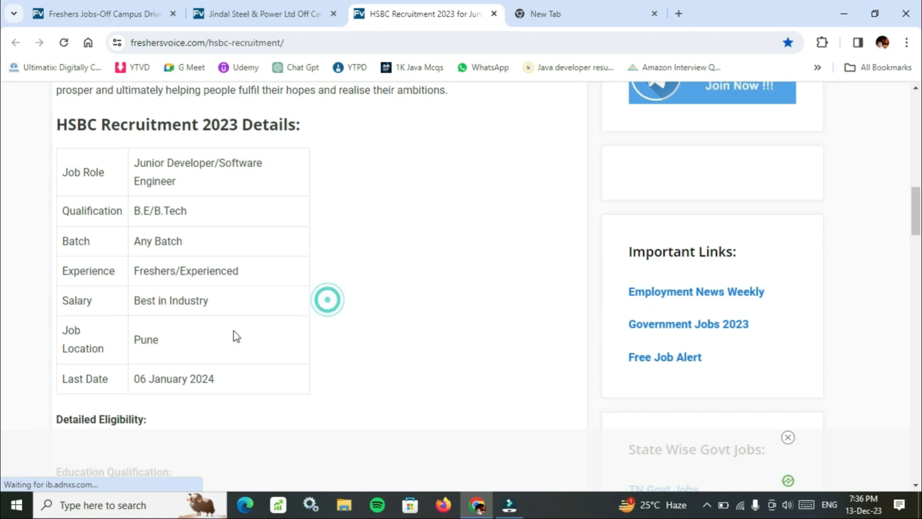
Step: Scroll to the Junior Developer eligibility line and Requirements list (Java/J2EE, Kubernetes, Spring Boot, SQL)
scroll(down, 3)
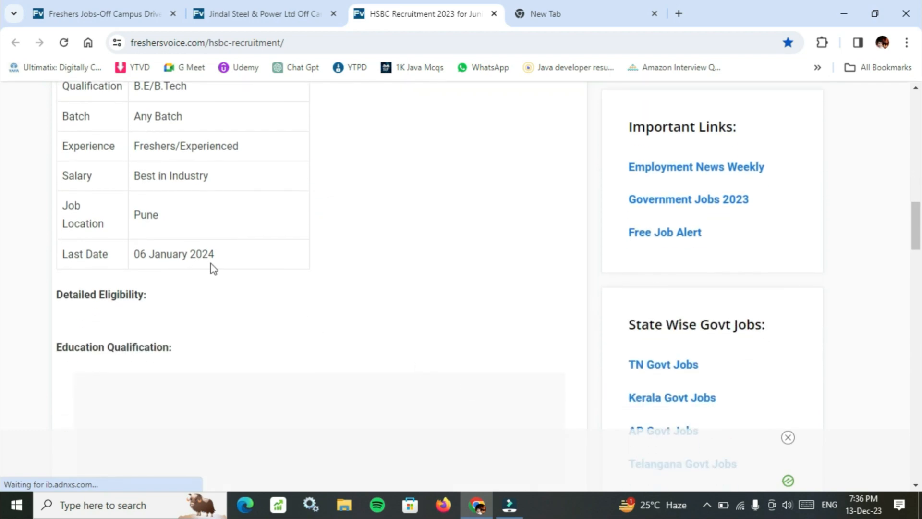
scroll(down, 3)
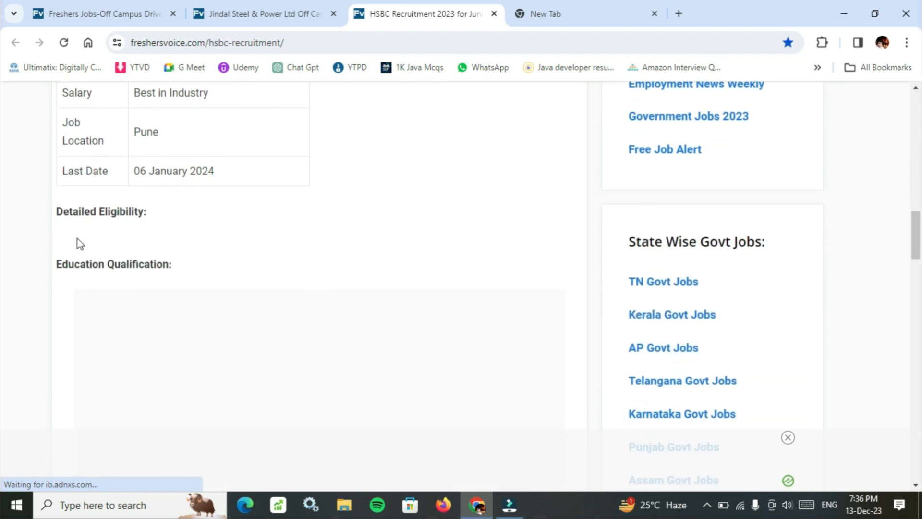
scroll(down, 3)
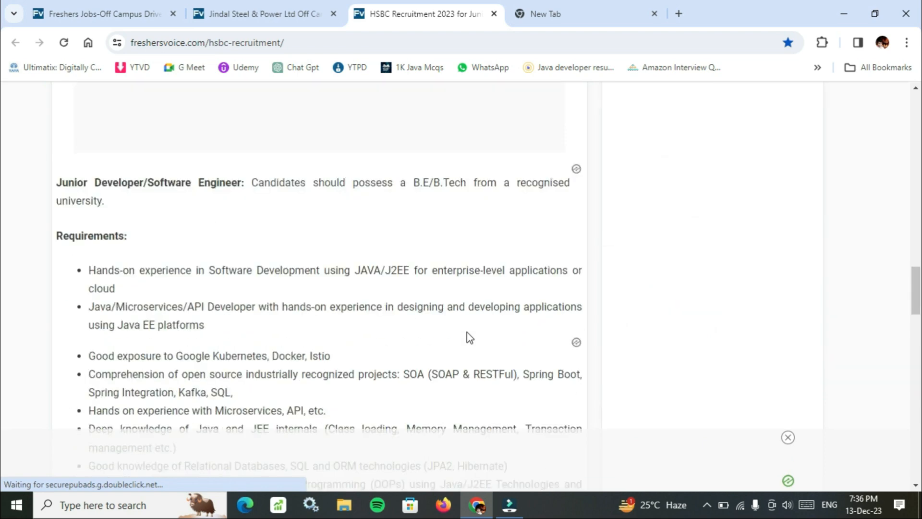
scroll(down, 3)
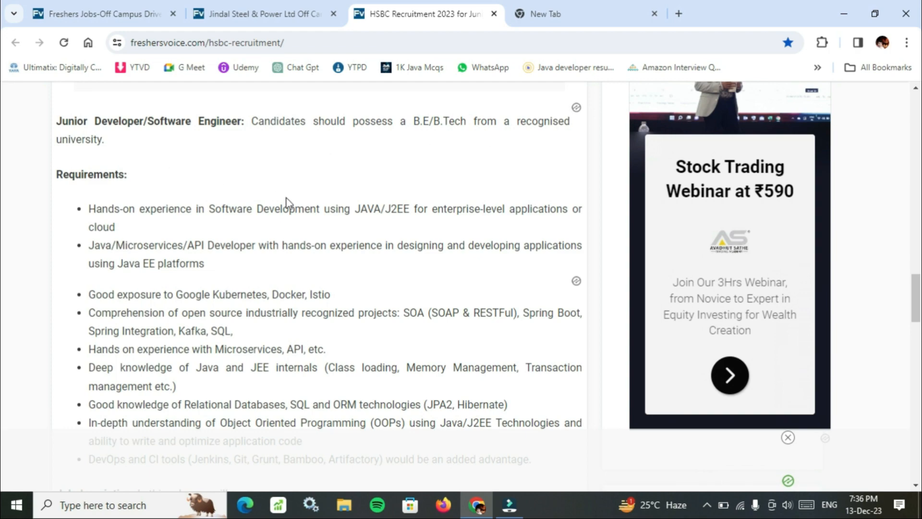
mouse_move(5, 220)
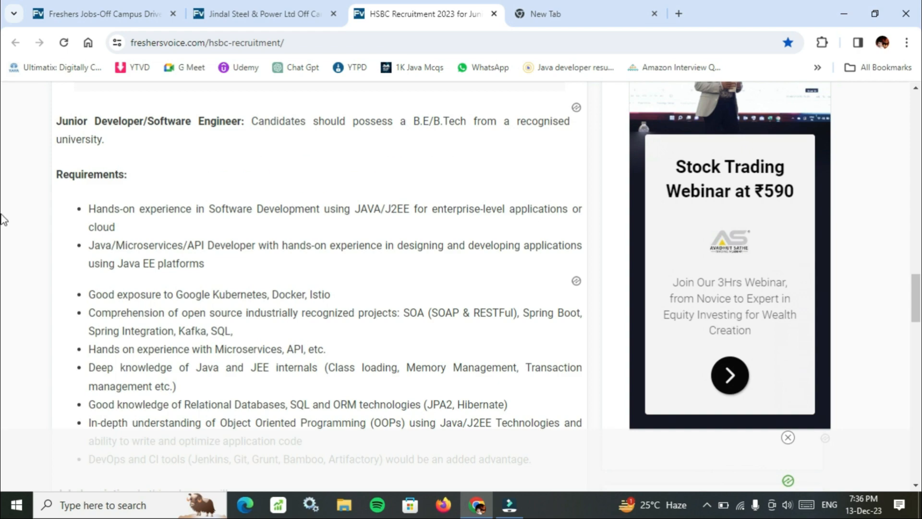
mouse_move(276, 226)
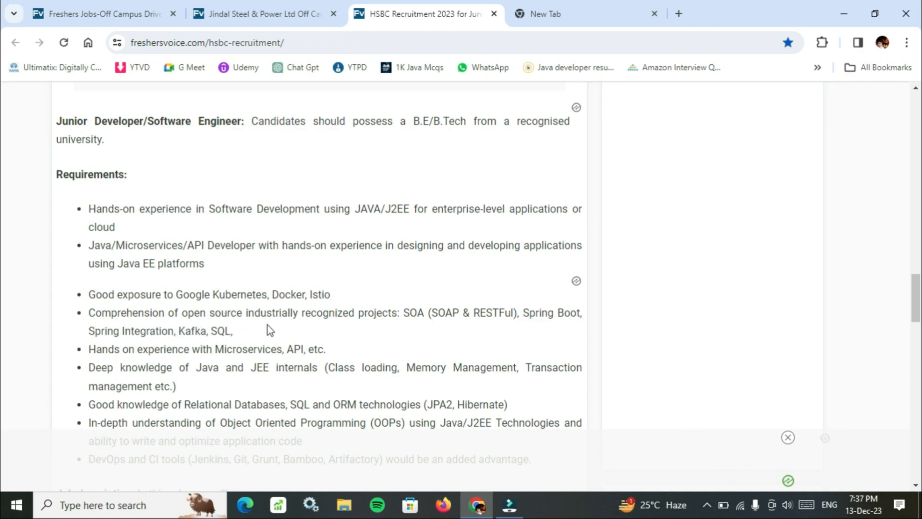
mouse_move(363, 325)
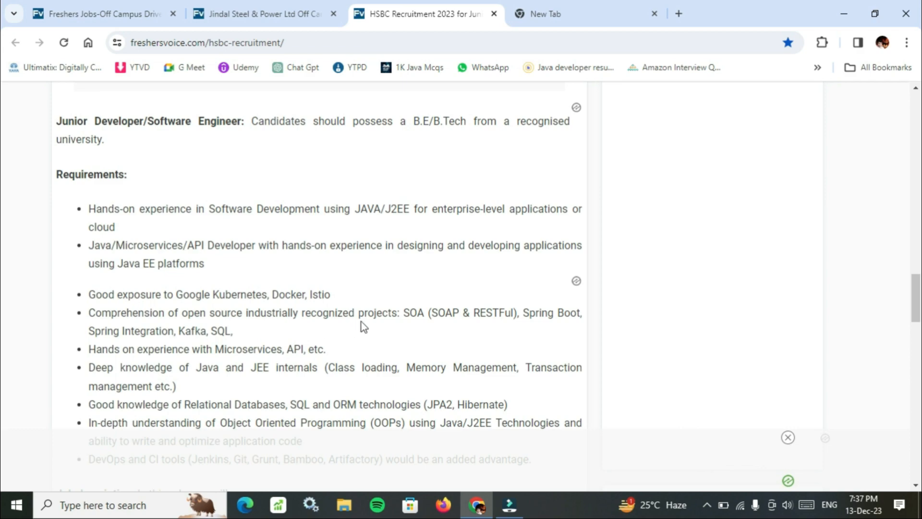
mouse_move(520, 325)
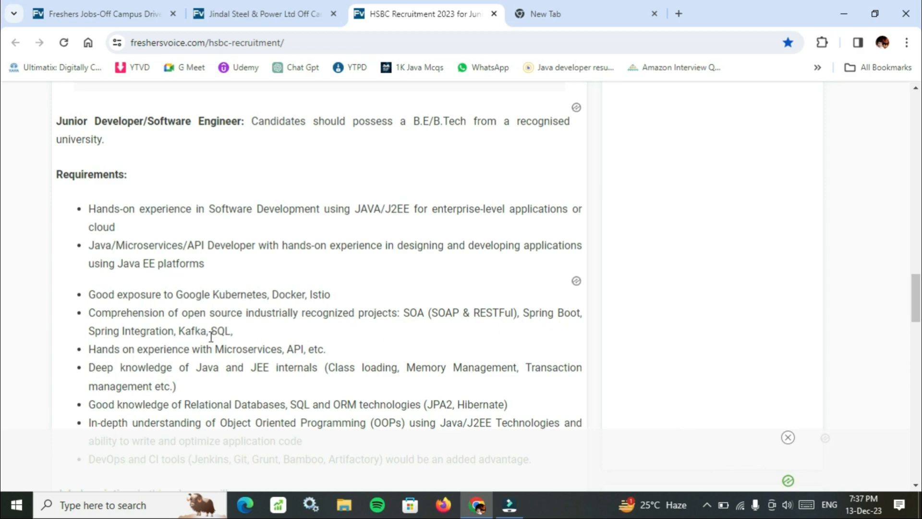
Step: Scroll past the requirements to the Job description and How to apply sections
scroll(down, 3)
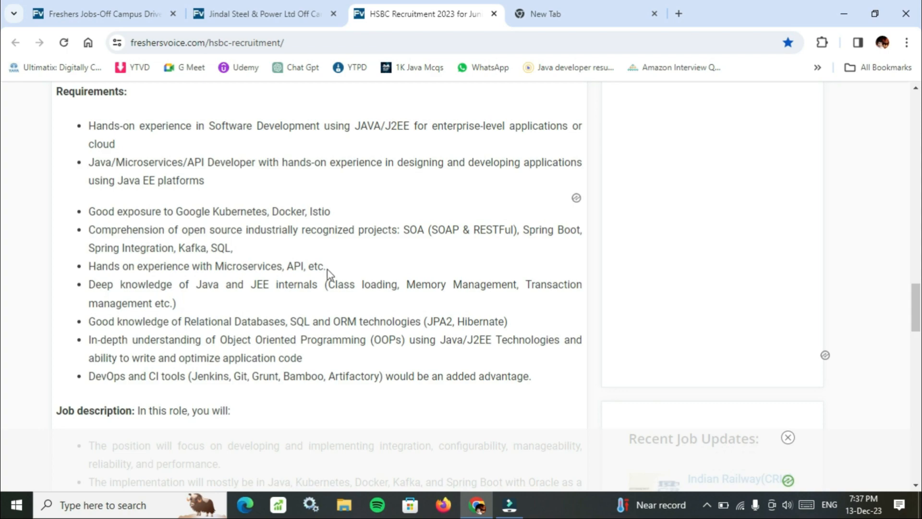
mouse_move(272, 299)
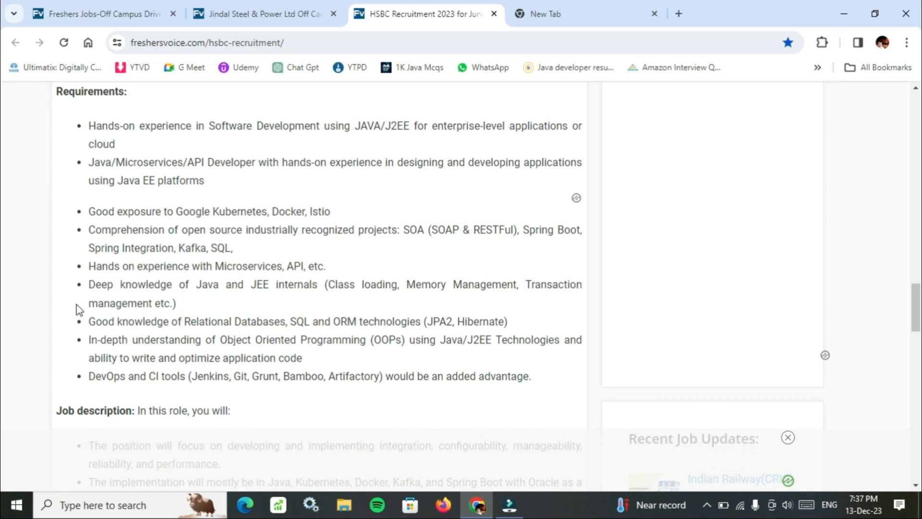
scroll(down, 3)
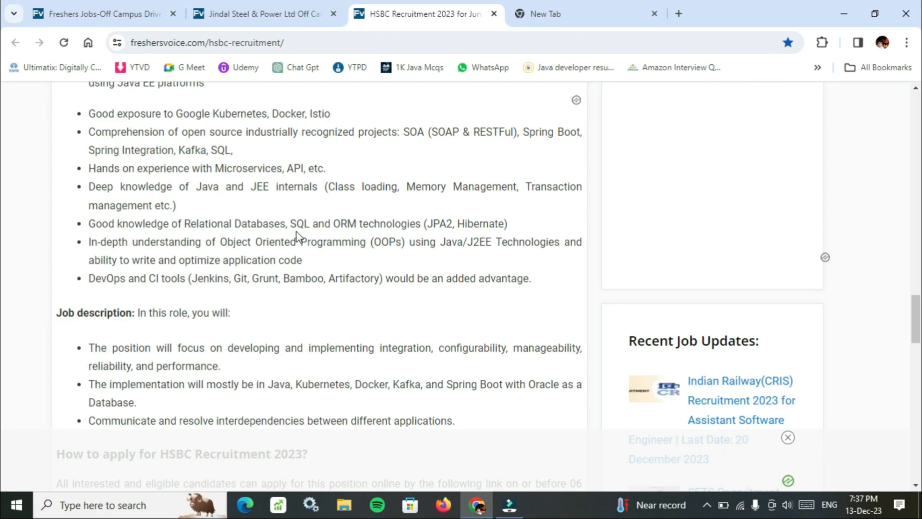
mouse_move(337, 228)
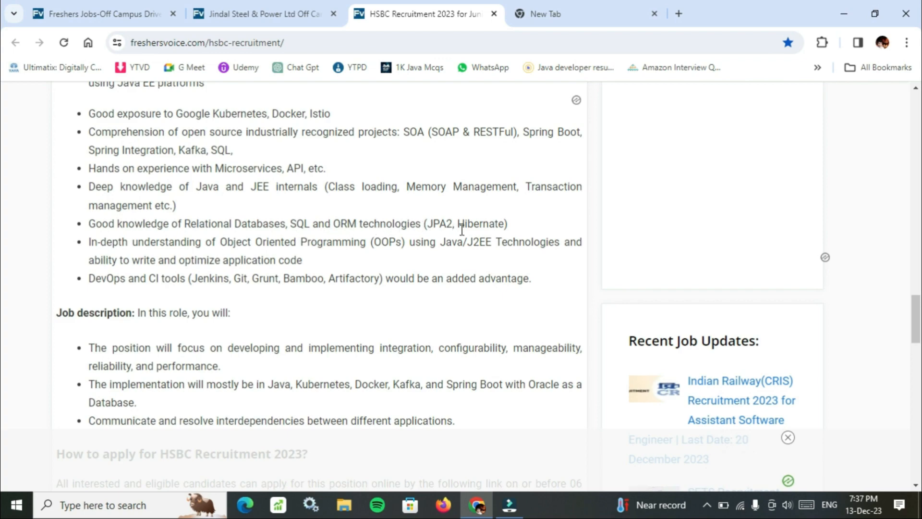
mouse_move(121, 256)
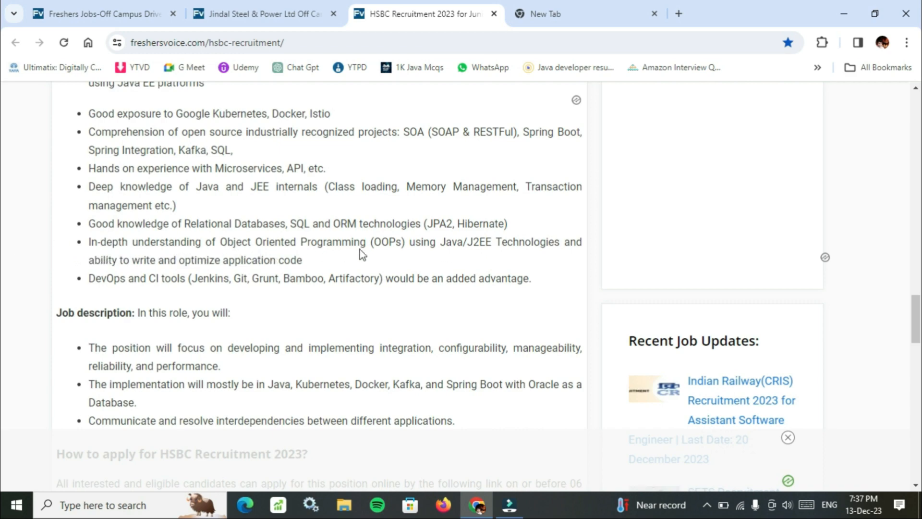
mouse_move(460, 255)
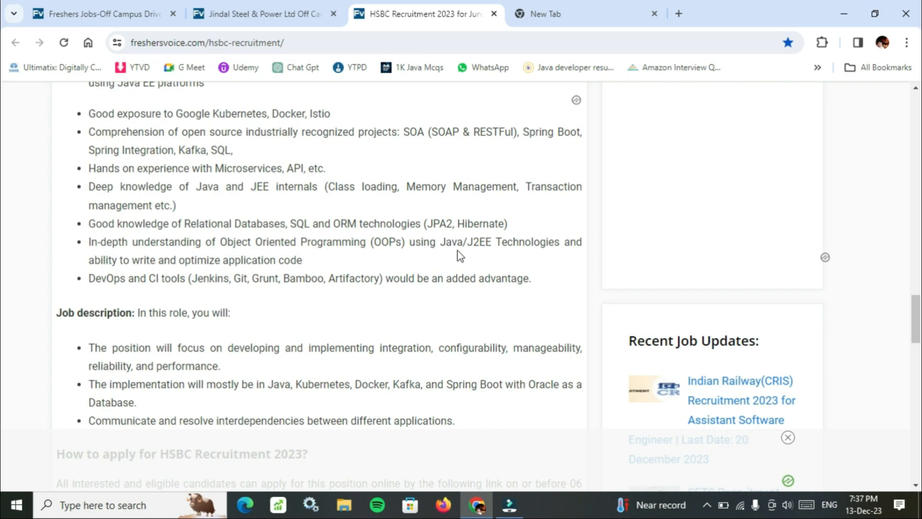
mouse_move(257, 275)
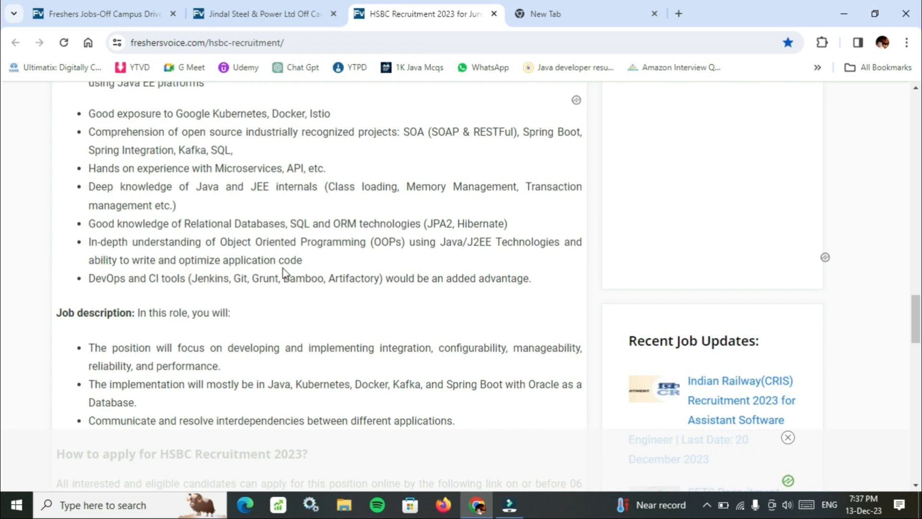
scroll(down, 3)
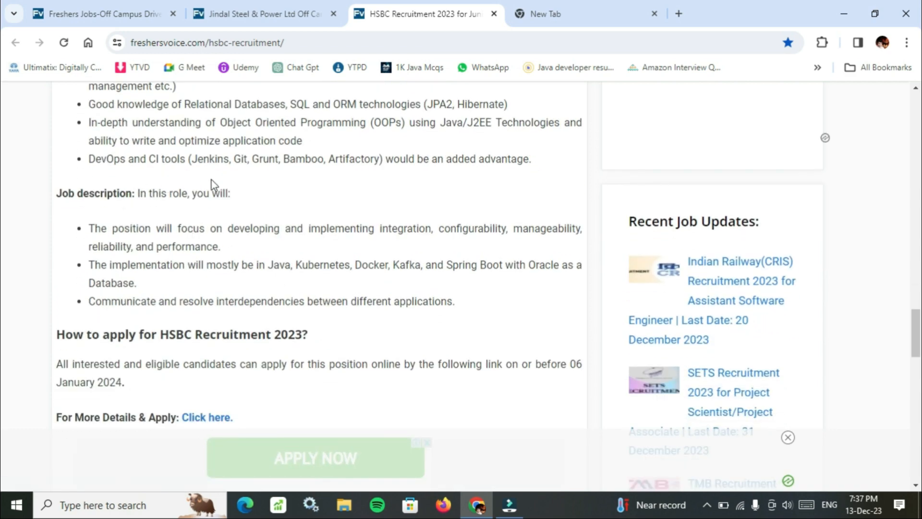
mouse_move(164, 172)
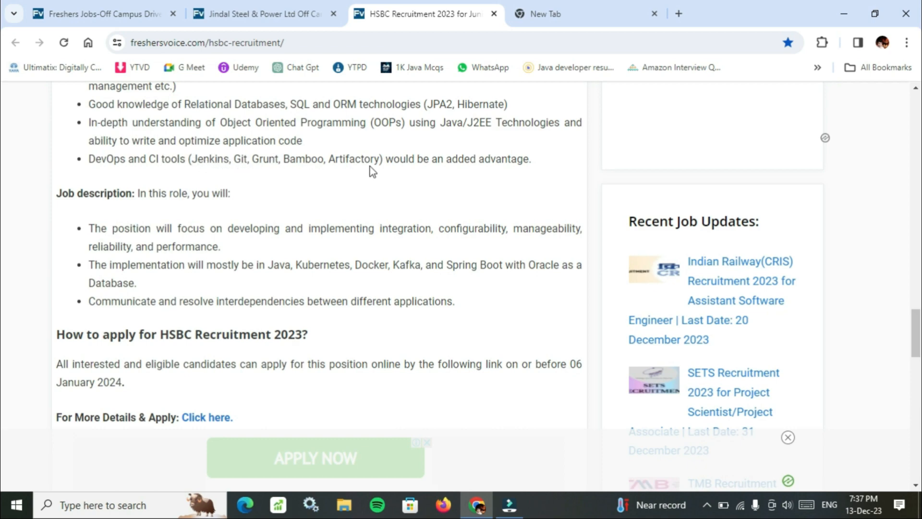
Step: Scroll past the apply link to the job alerts invitation and Related Posts for TMB, Indian Bank, EXIM Bank
scroll(down, 3)
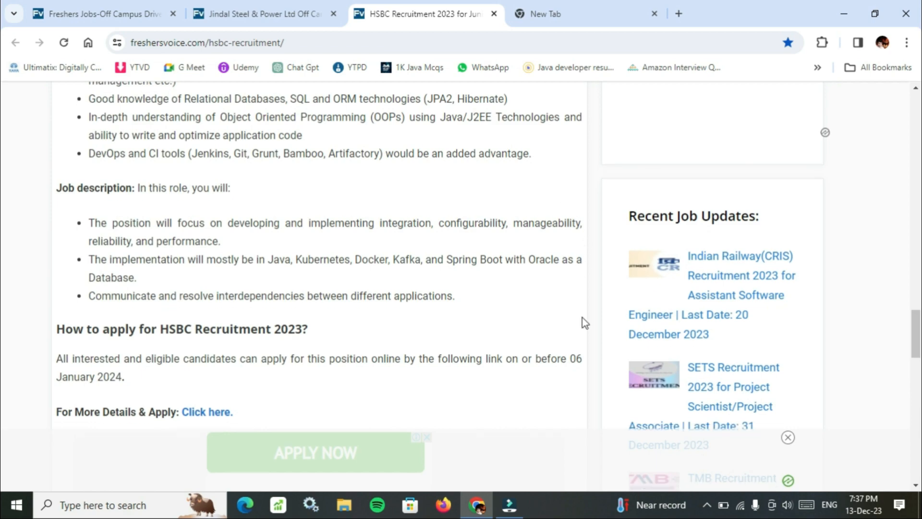
scroll(down, 3)
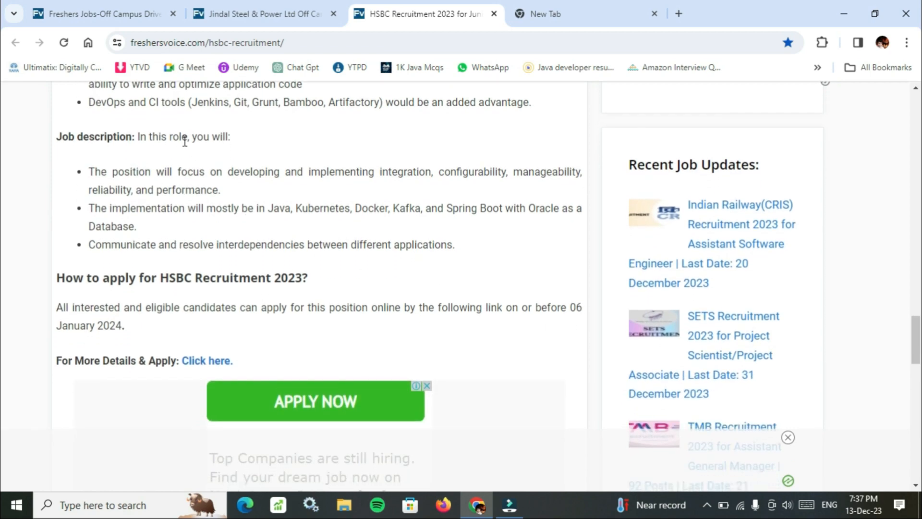
mouse_move(216, 179)
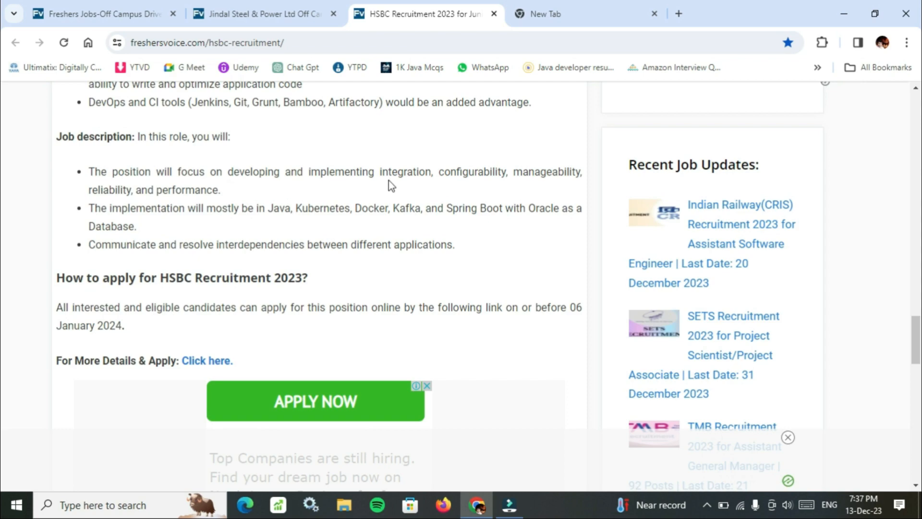
mouse_move(554, 184)
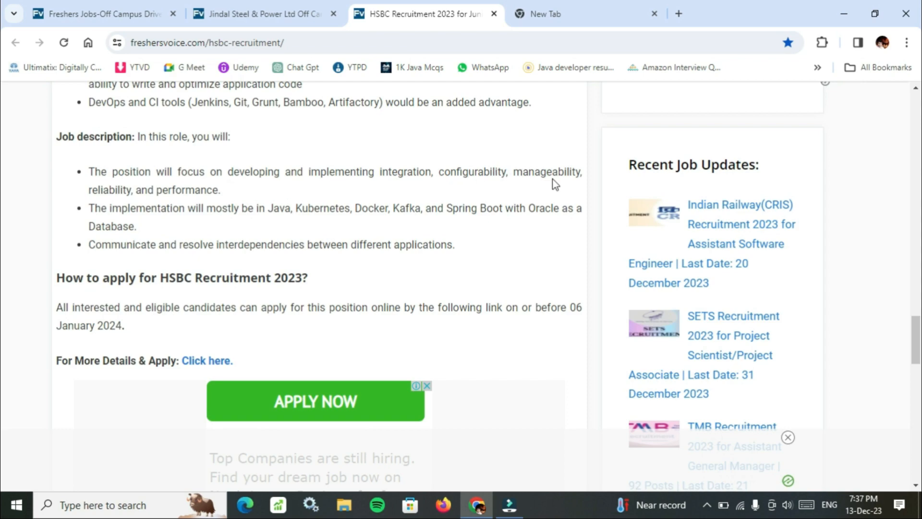
mouse_move(288, 200)
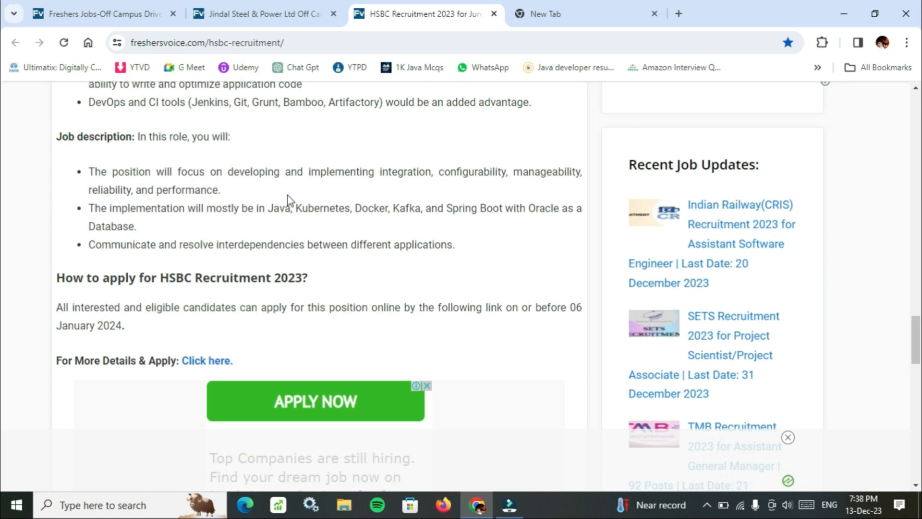
mouse_move(231, 263)
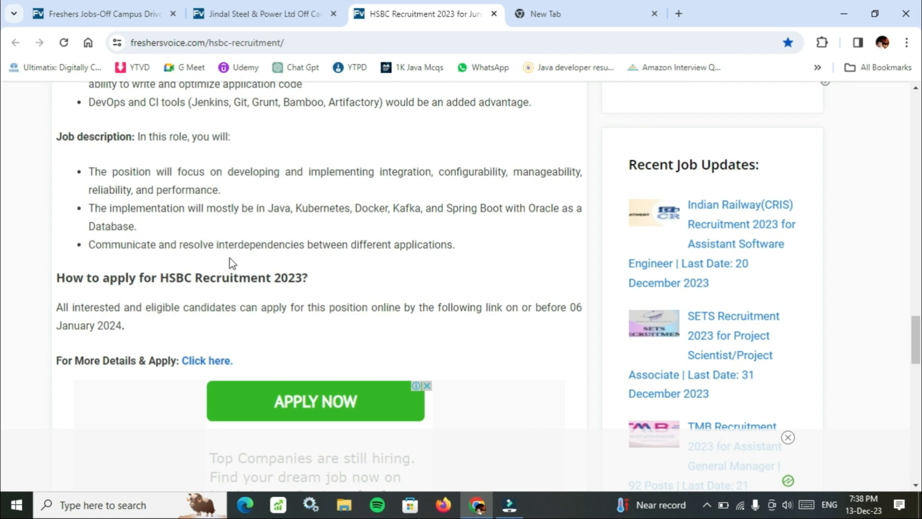
mouse_move(212, 223)
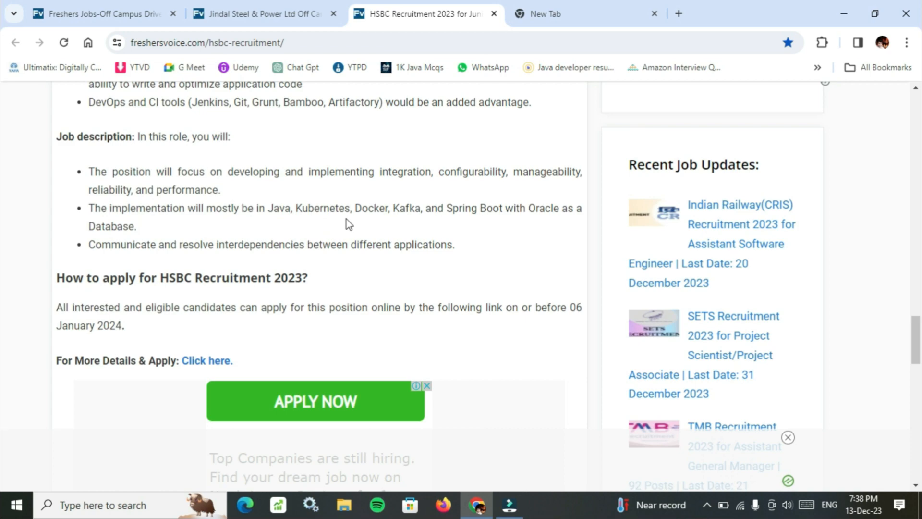
mouse_move(523, 215)
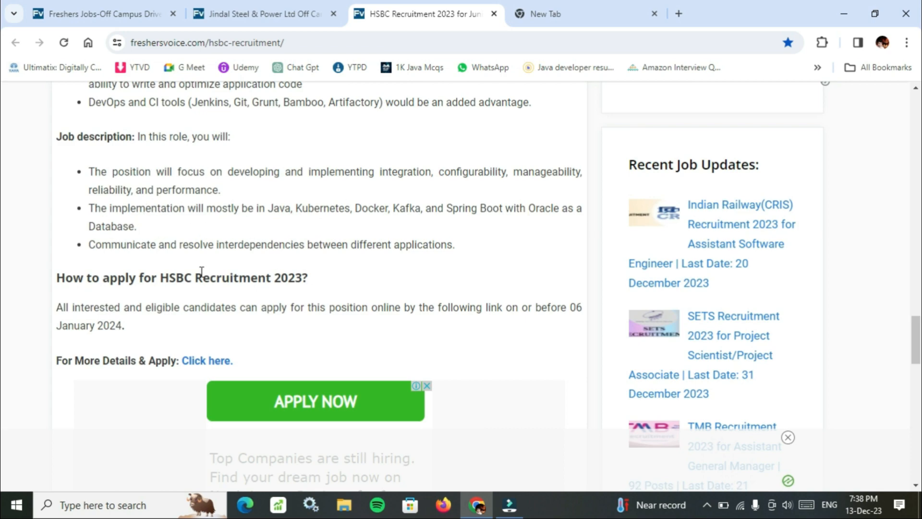
mouse_move(343, 270)
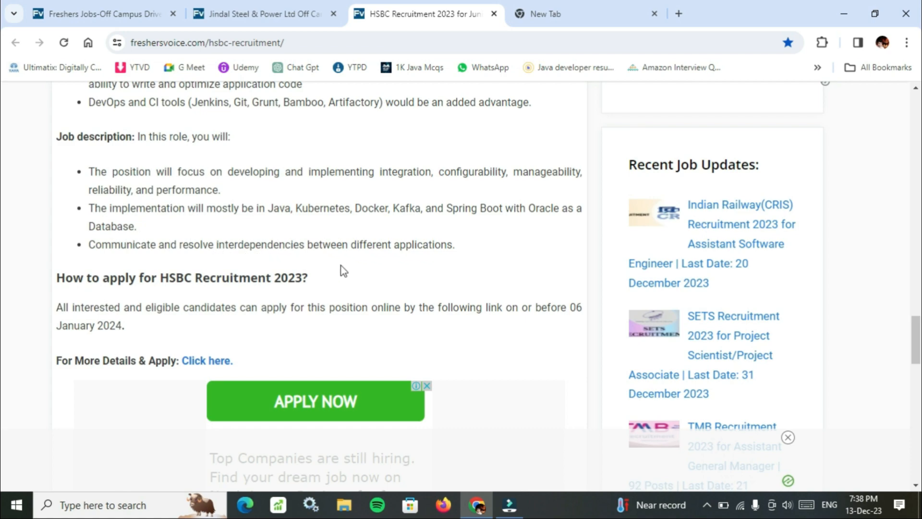
mouse_move(505, 272)
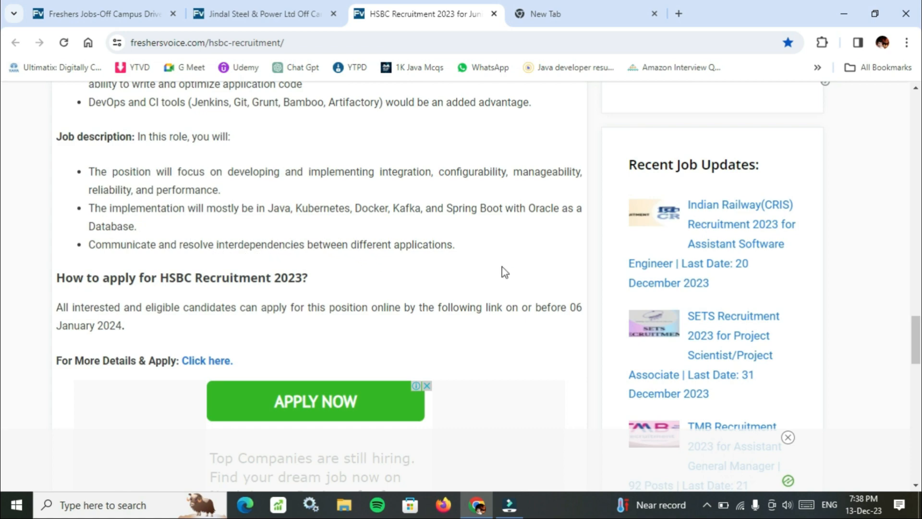
scroll(down, 3)
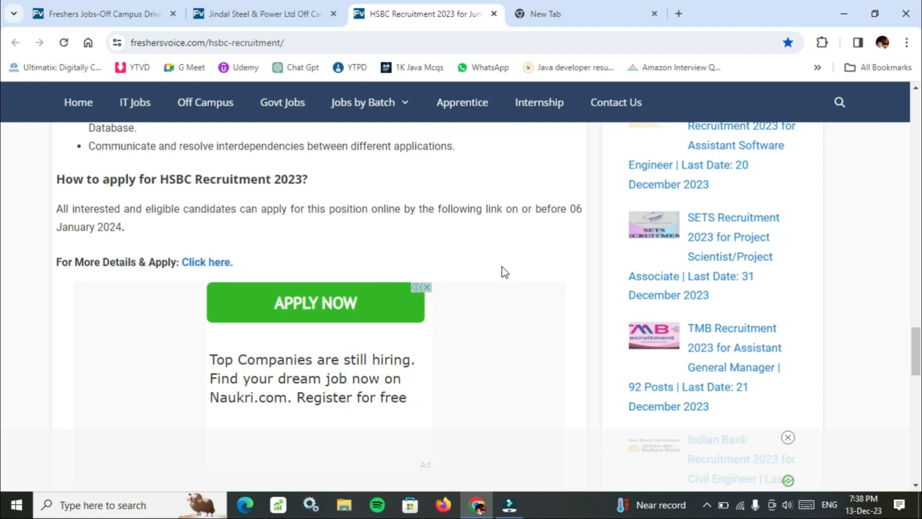
scroll(down, 3)
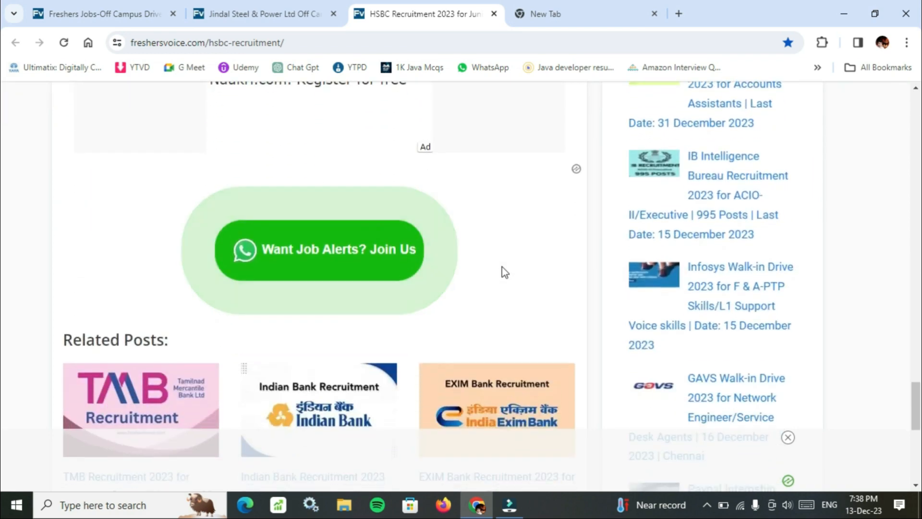